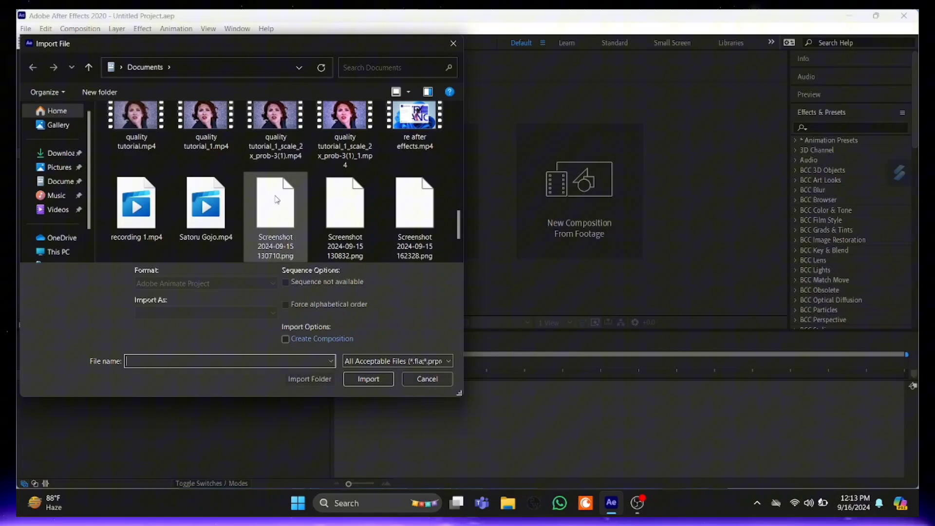
- Import the quality tutorial MP4 clip and build a new composition from it
{"action": "left_click", "coordinate": [345, 143]}
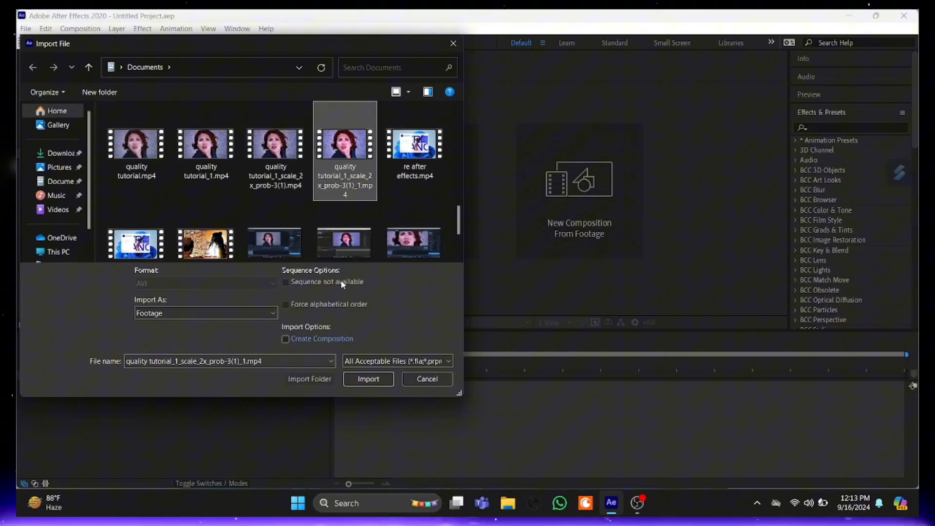
{"action": "left_click", "coordinate": [368, 379]}
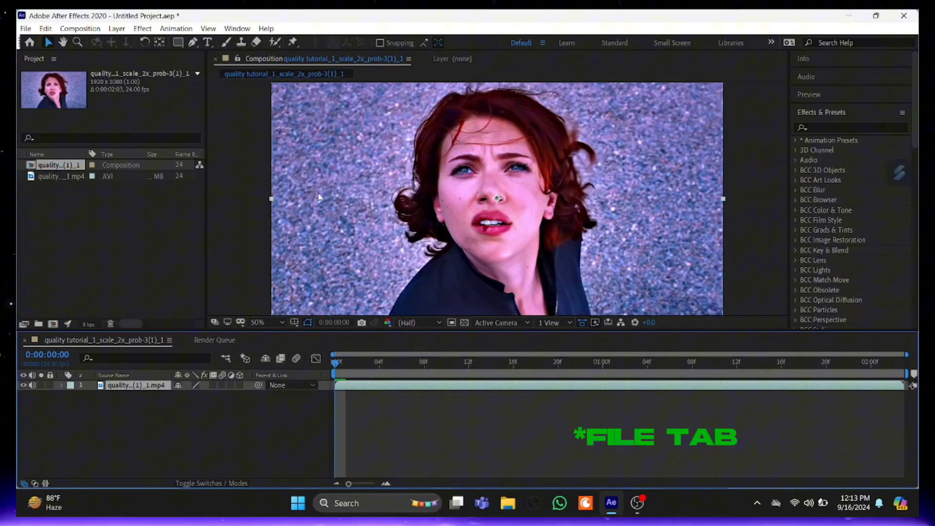
- Add the composition to the Render Queue and send it to Media Encoder
{"action": "left_click", "coordinate": [25, 28]}
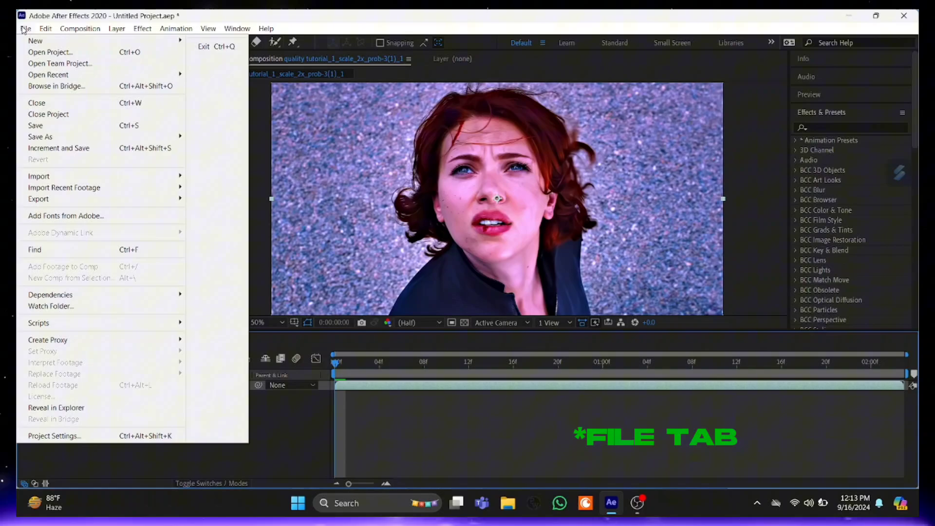
{"action": "mouse_move", "coordinate": [63, 187]}
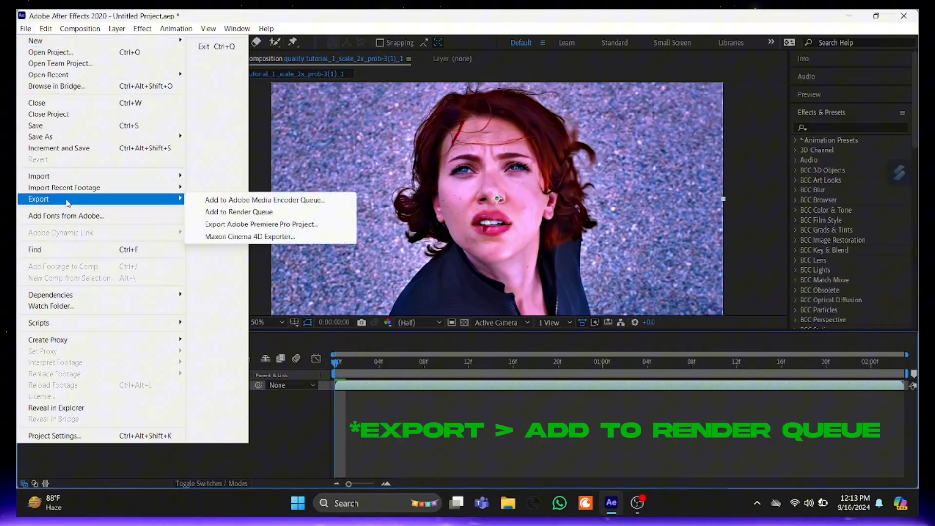
{"action": "mouse_move", "coordinate": [239, 212]}
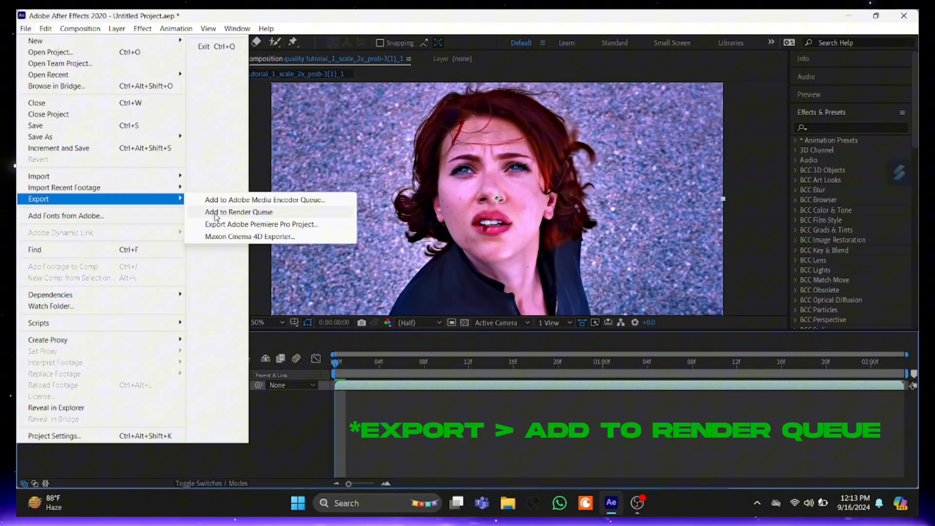
{"action": "left_click", "coordinate": [239, 212]}
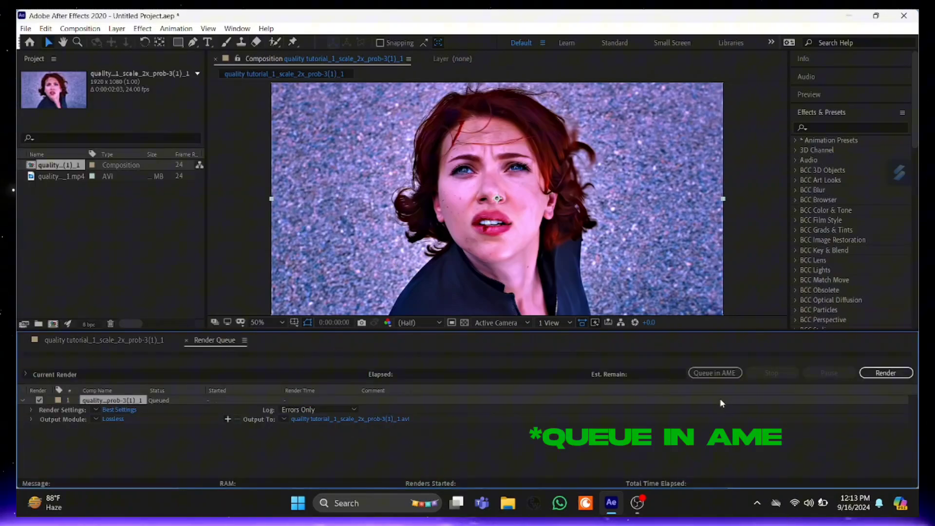
{"action": "mouse_move", "coordinate": [715, 381]}
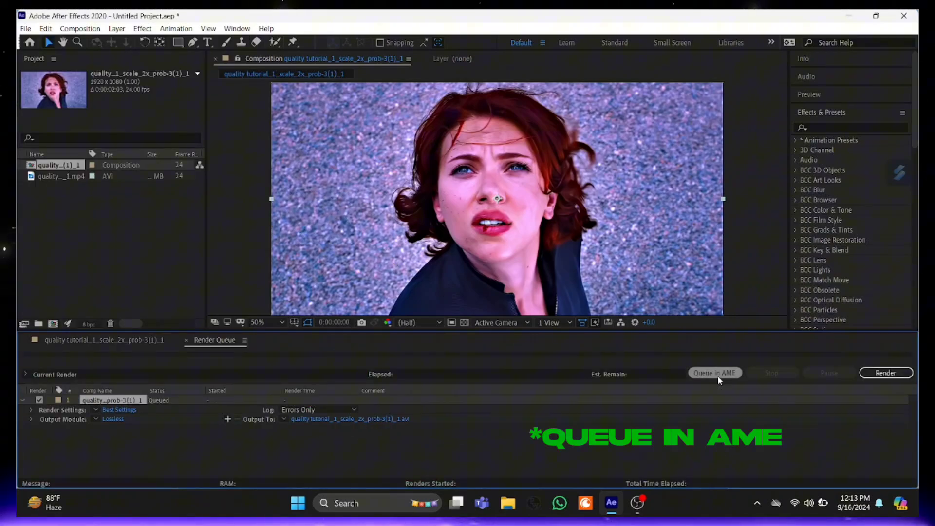
{"action": "left_click", "coordinate": [714, 373]}
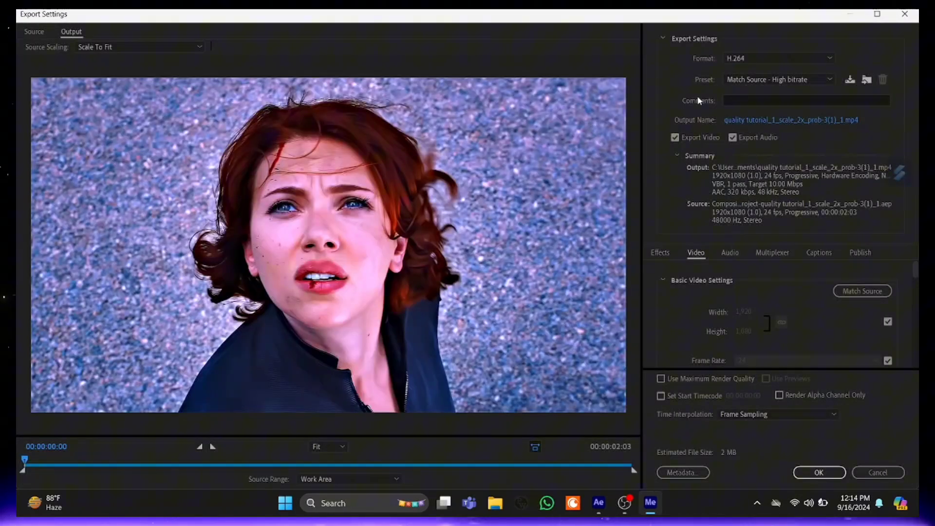
- Apply the High Quality 1080p HD preset, match source, and render at maximum bit depth
{"action": "left_click", "coordinate": [778, 79]}
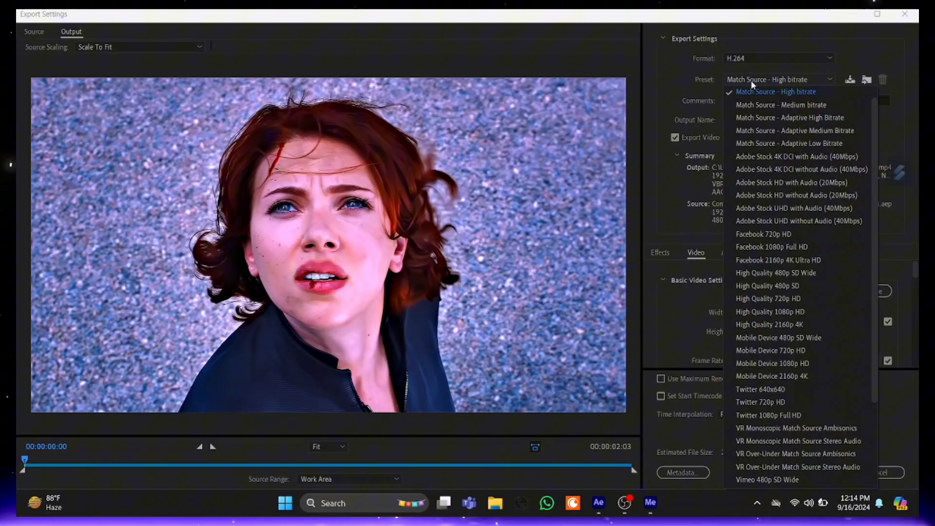
{"action": "mouse_move", "coordinate": [763, 233]}
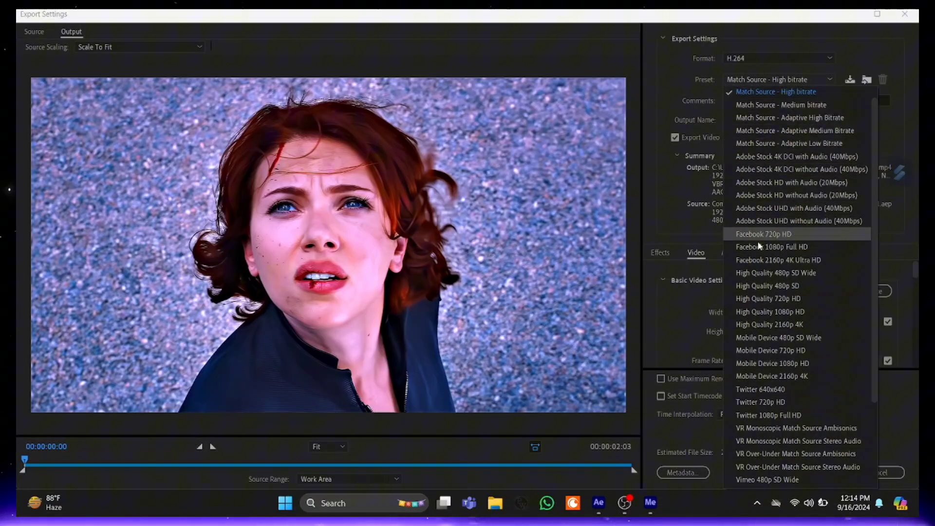
{"action": "mouse_move", "coordinate": [770, 311]}
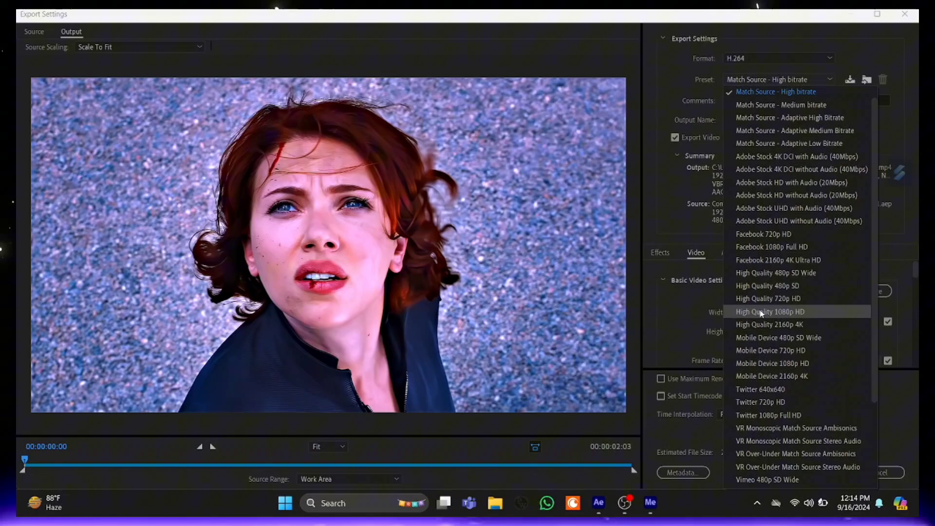
{"action": "left_click", "coordinate": [770, 311]}
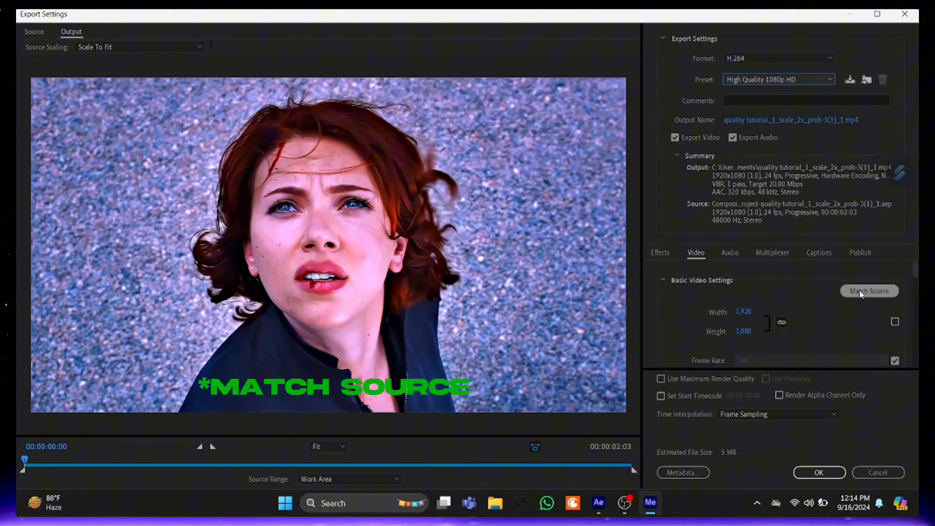
{"action": "left_click", "coordinate": [868, 291]}
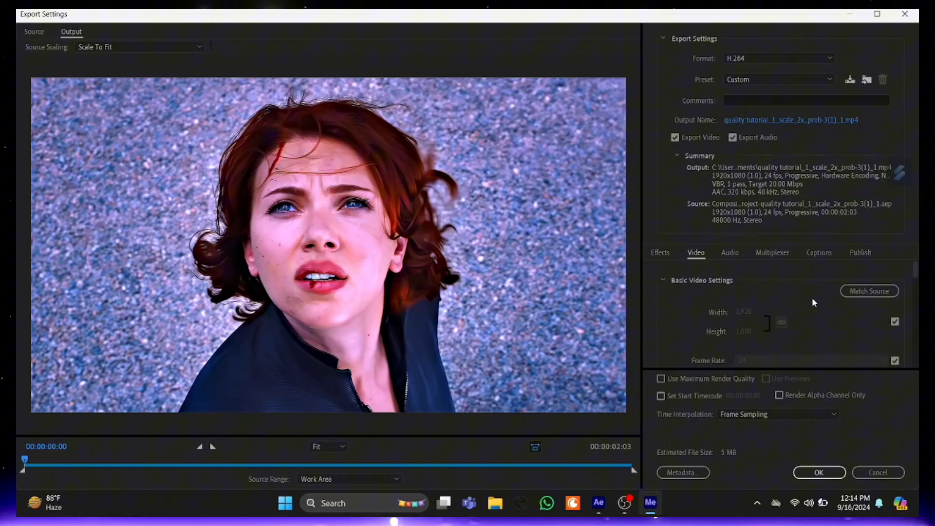
{"action": "scroll", "scroll_direction": "down", "scroll_amount": 3}
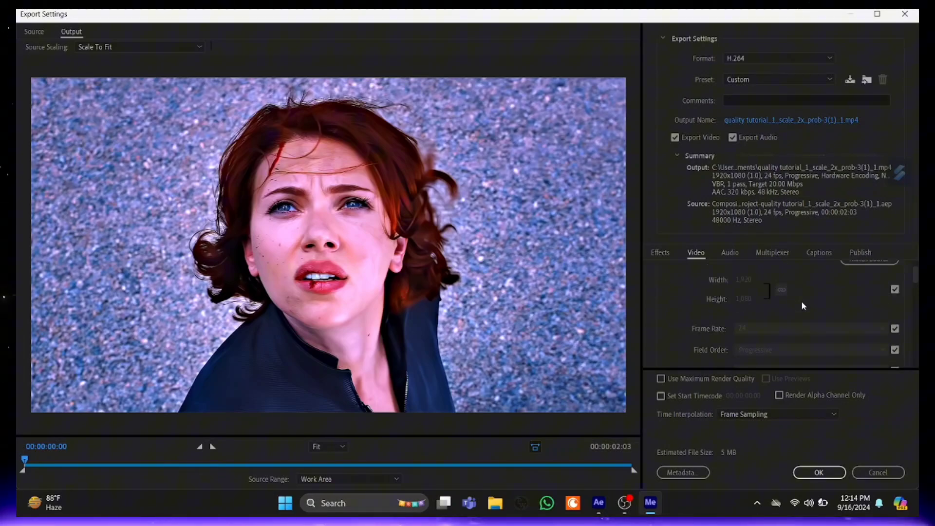
{"action": "scroll", "scroll_direction": "down", "scroll_amount": 3}
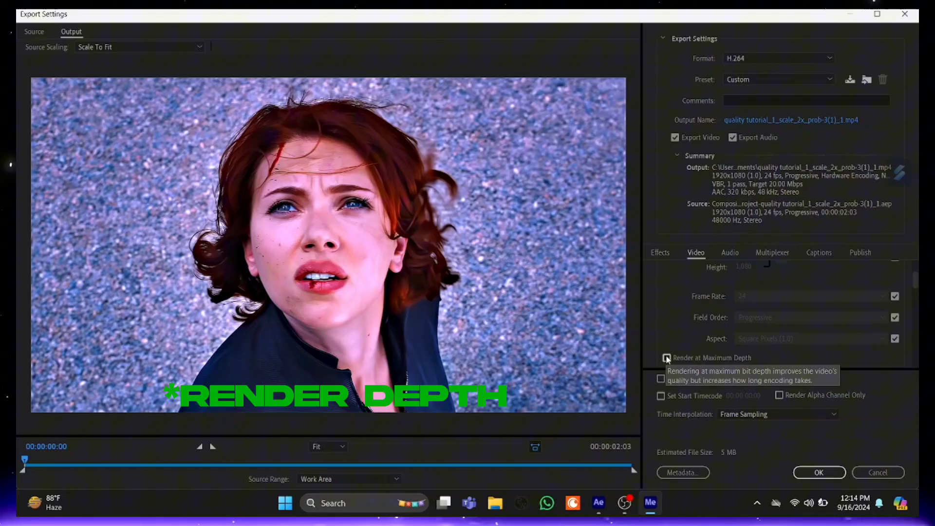
{"action": "left_click", "coordinate": [666, 358]}
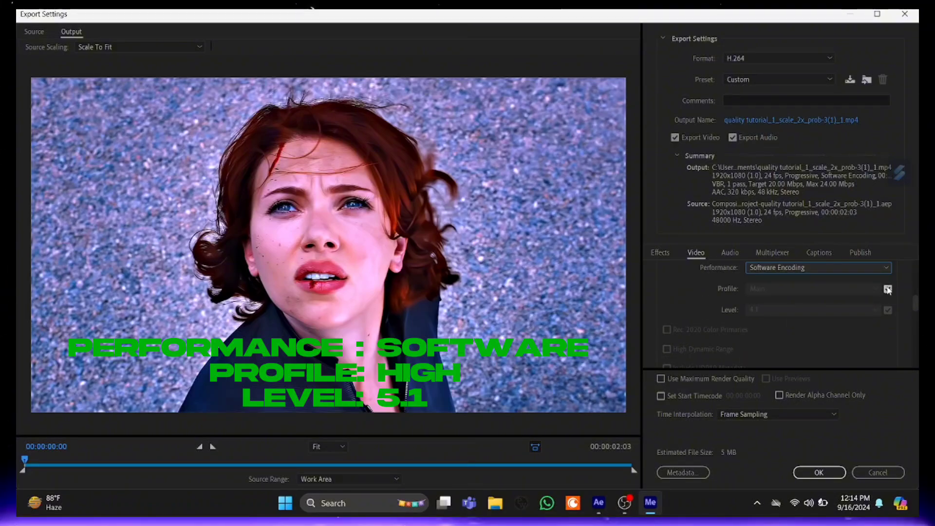
- Set the H.264 encoding profile to High and the level to 5.1
{"action": "left_click", "coordinate": [875, 289]}
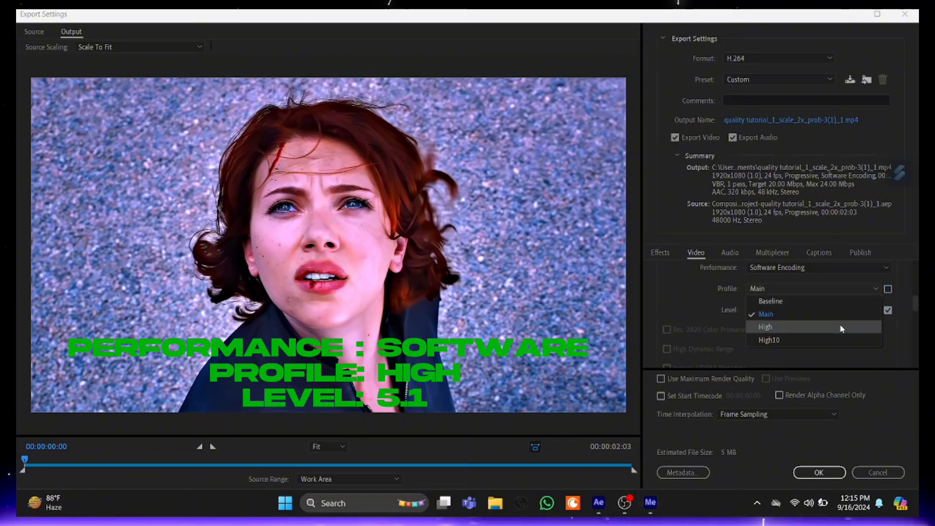
{"action": "left_click", "coordinate": [765, 326]}
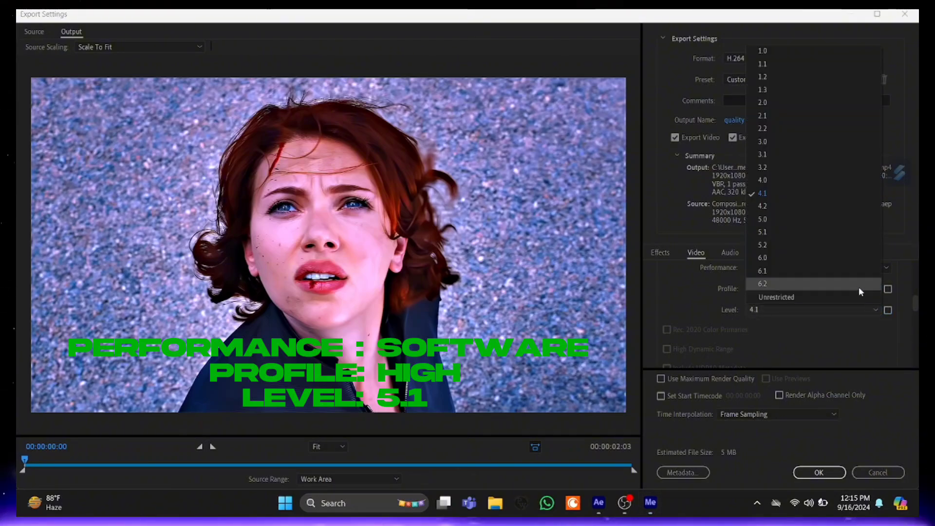
{"action": "mouse_move", "coordinate": [830, 231]}
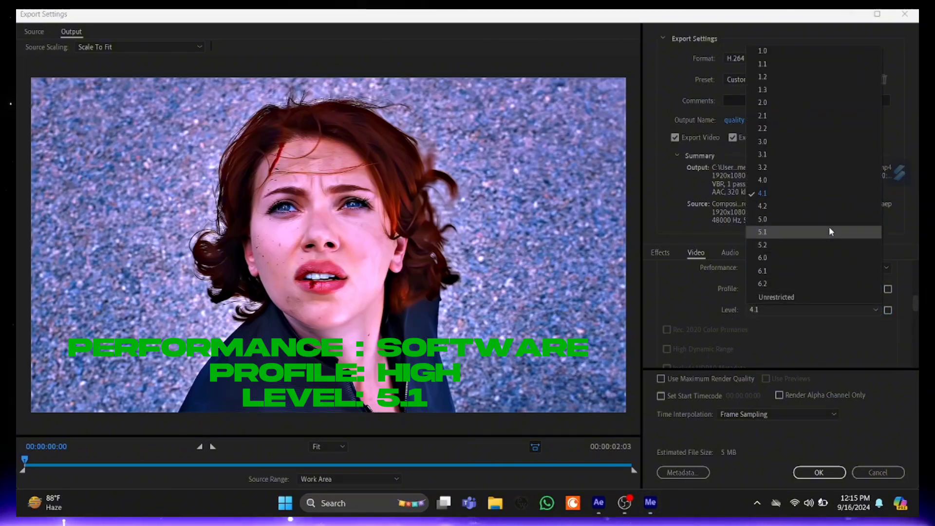
{"action": "left_click", "coordinate": [762, 231]}
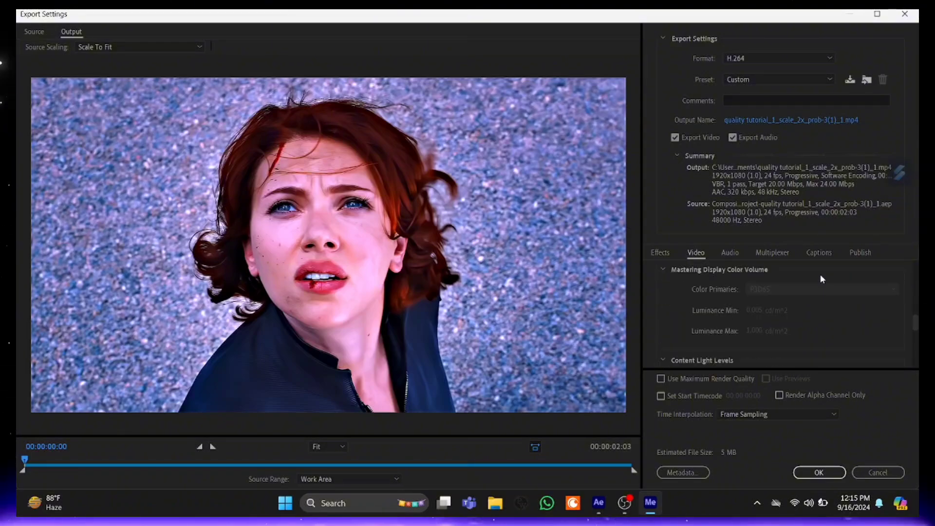
- Use VBR 2-pass bitrate (80 Mbps target, 100 max) with maximum render quality
{"action": "scroll", "scroll_direction": "up", "scroll_amount": 3}
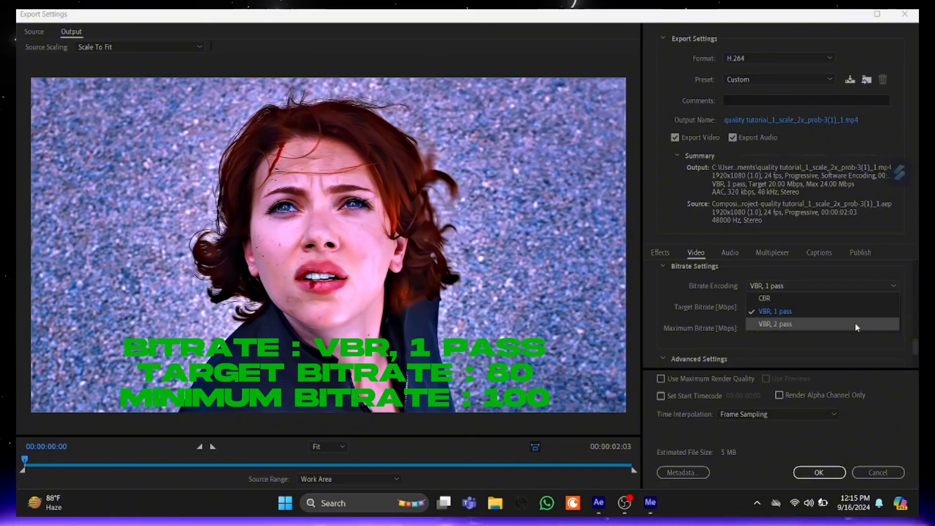
{"action": "left_click", "coordinate": [776, 324]}
{"action": "type", "text": "100"}
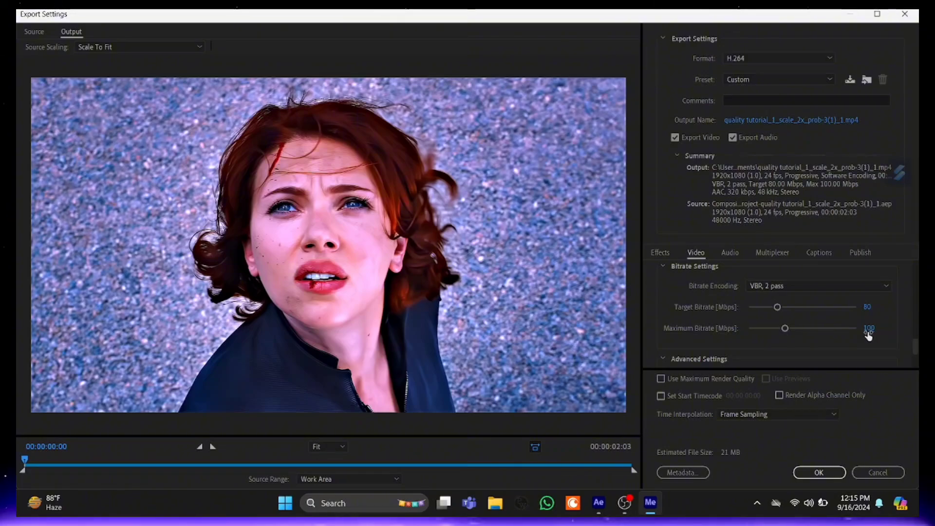
{"action": "left_click", "coordinate": [661, 378]}
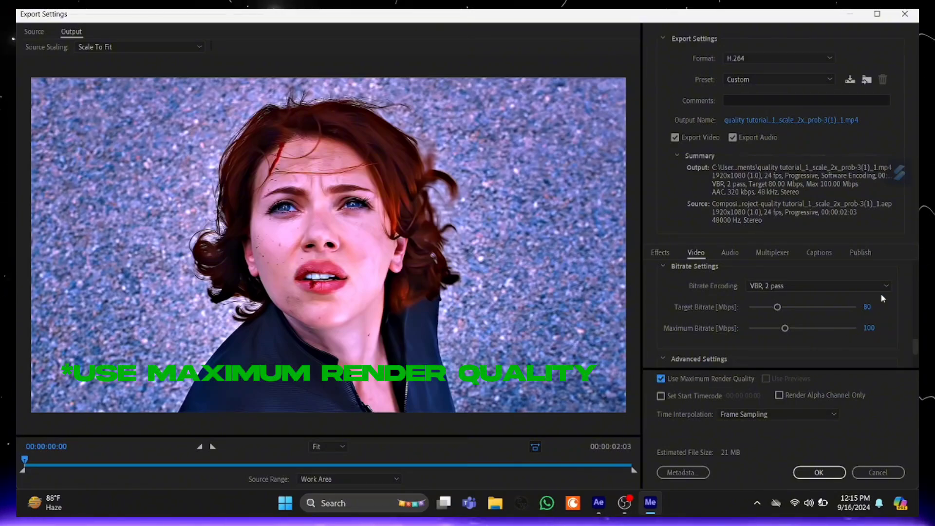
{"action": "scroll", "scroll_direction": "down", "scroll_amount": 3}
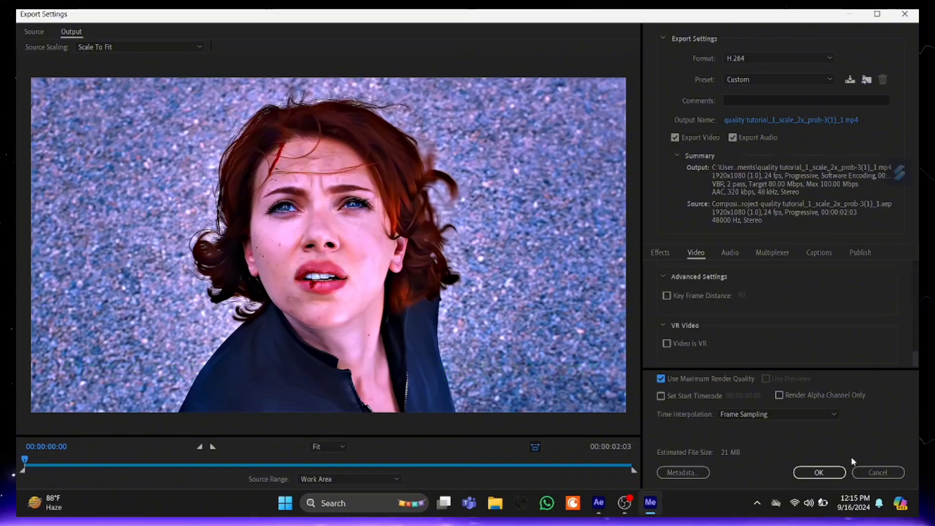
- Confirm the custom export settings and start encoding the queue
{"action": "left_click", "coordinate": [818, 473]}
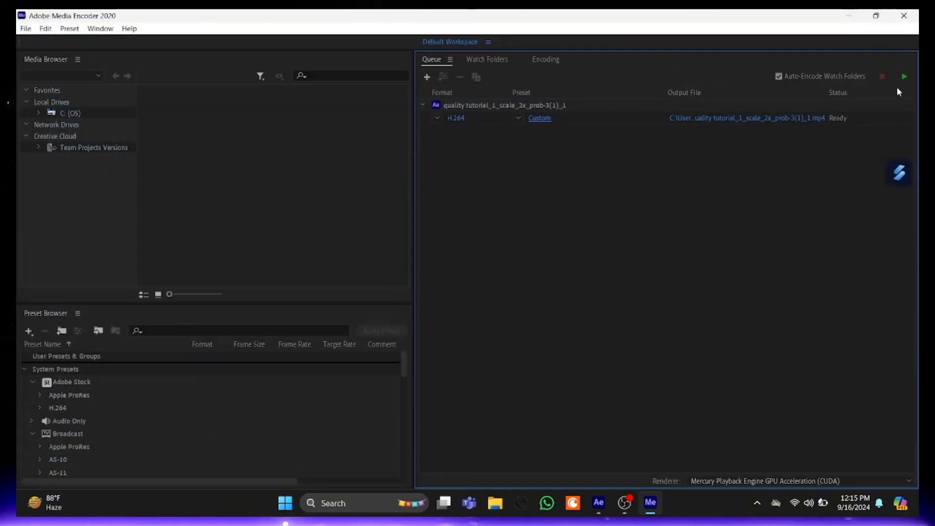
{"action": "left_click", "coordinate": [904, 76]}
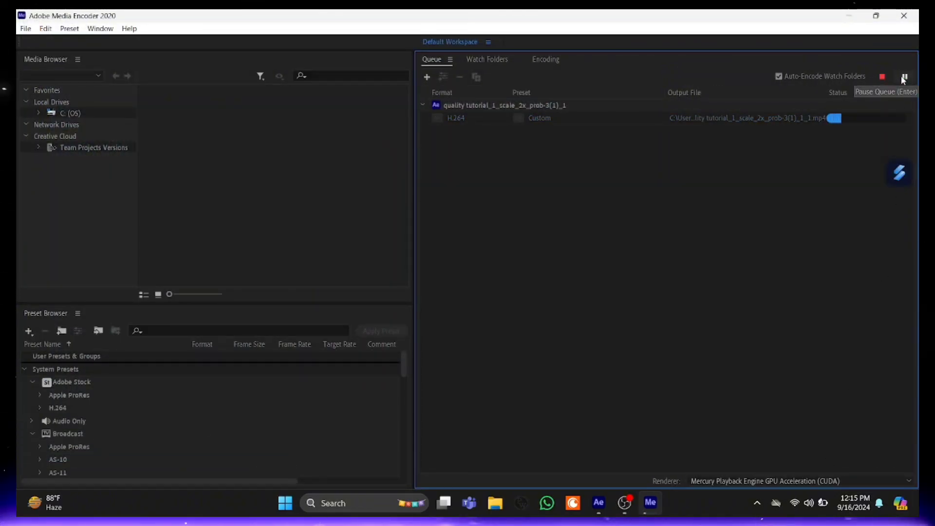